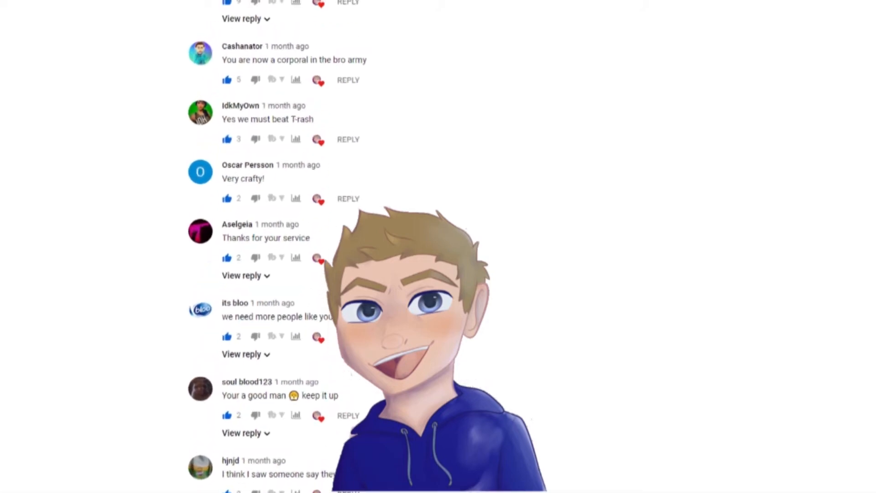
Minimize the Streamlabs OBS window and switch to the Premiere Elements project.
scroll("up", 3)
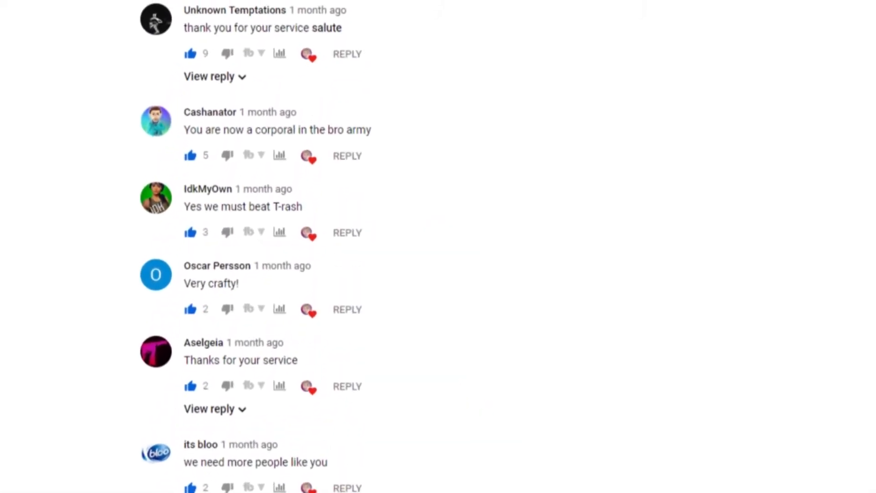
scroll("down", 3)
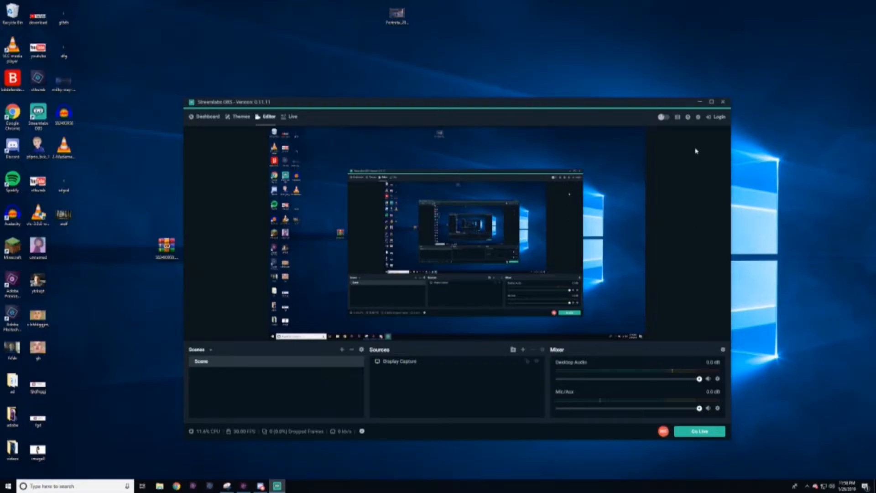
left_click(699, 102)
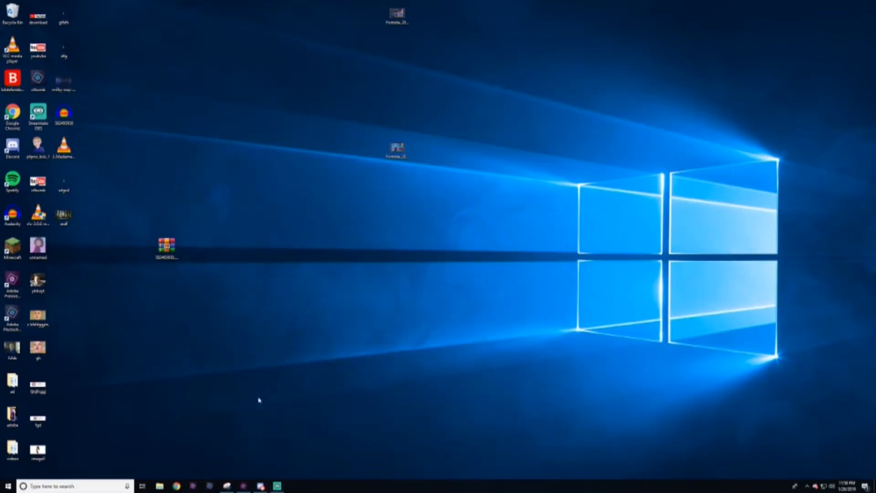
mouse_move(443, 343)
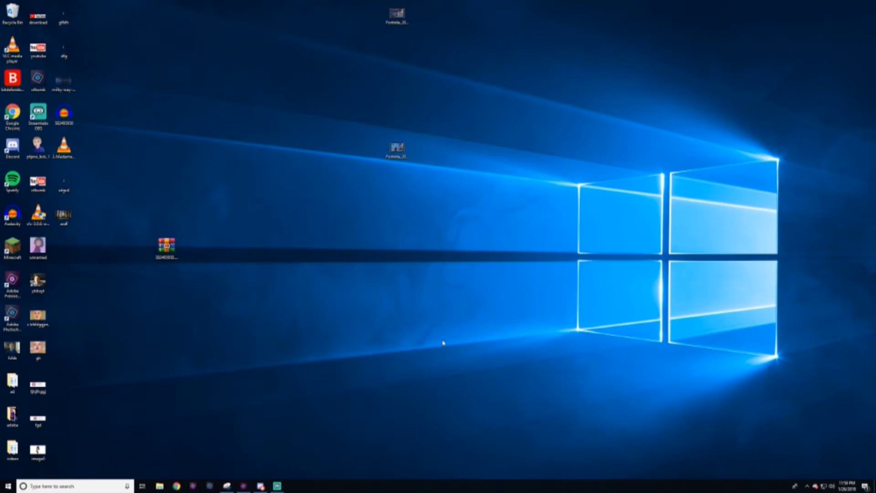
mouse_move(255, 479)
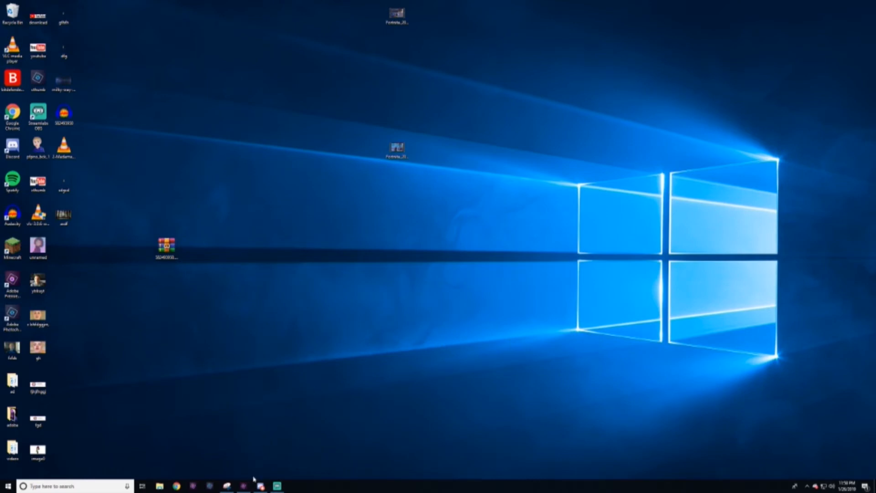
left_click(259, 485)
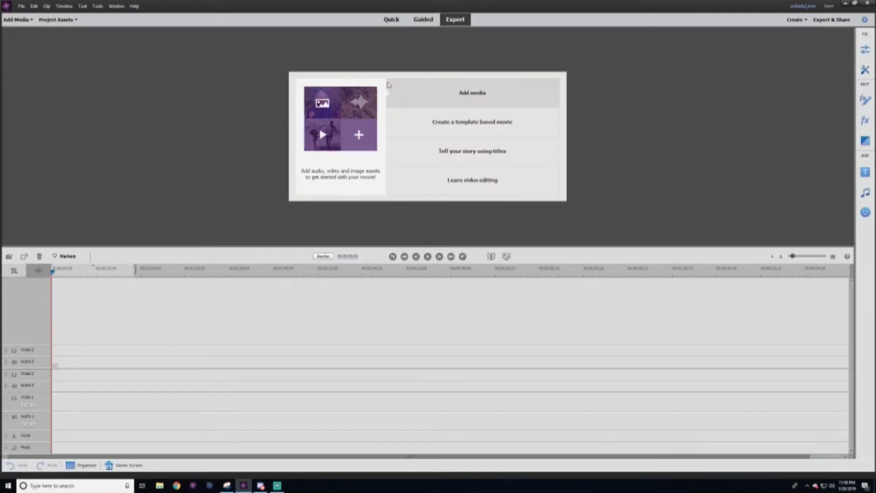
mouse_move(423, 102)
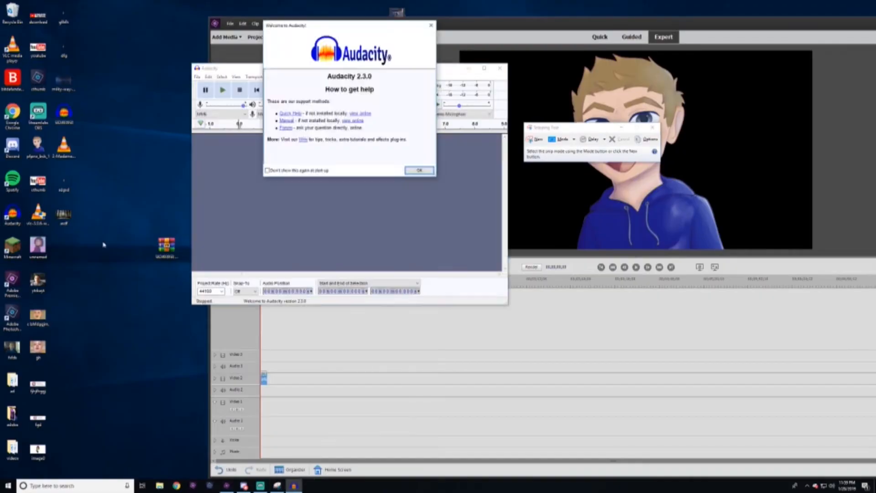
Dismiss the welcome message and bring up actions for the avatar clip on the timeline.
left_click(419, 169)
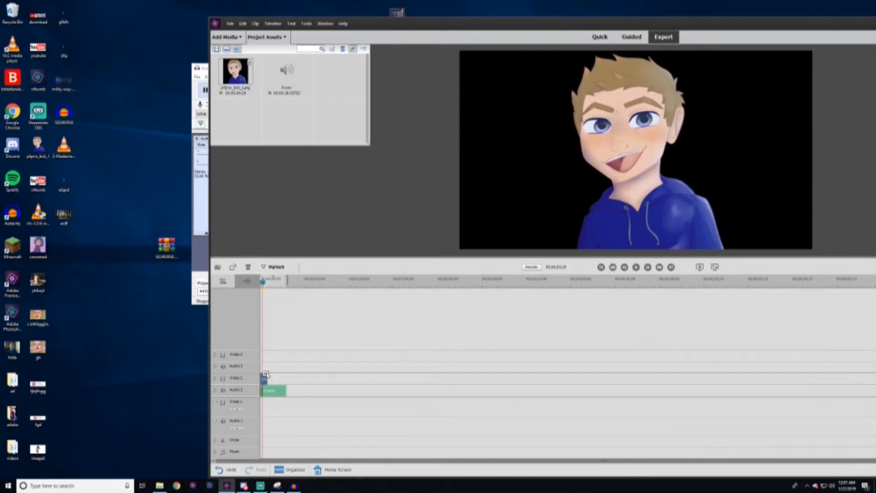
right_click(520, 179)
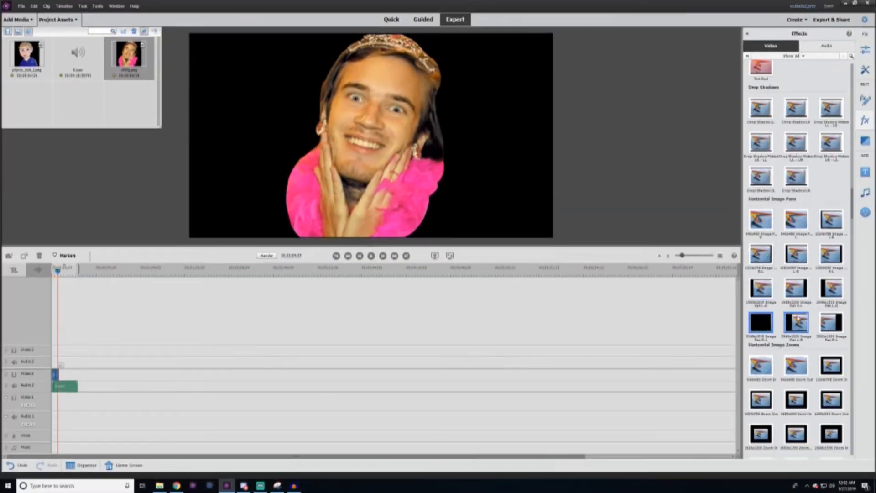
scroll("down", 3)
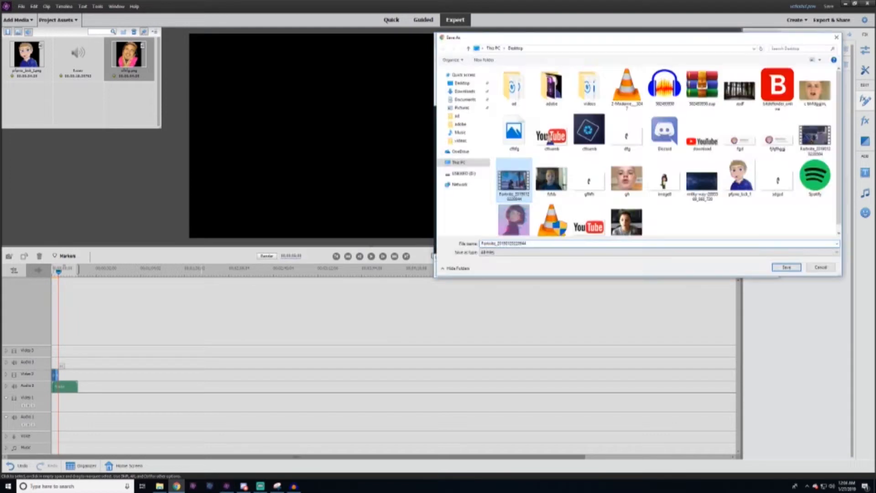
Choose the Desktop as the save location for the ad file.
left_click(786, 267)
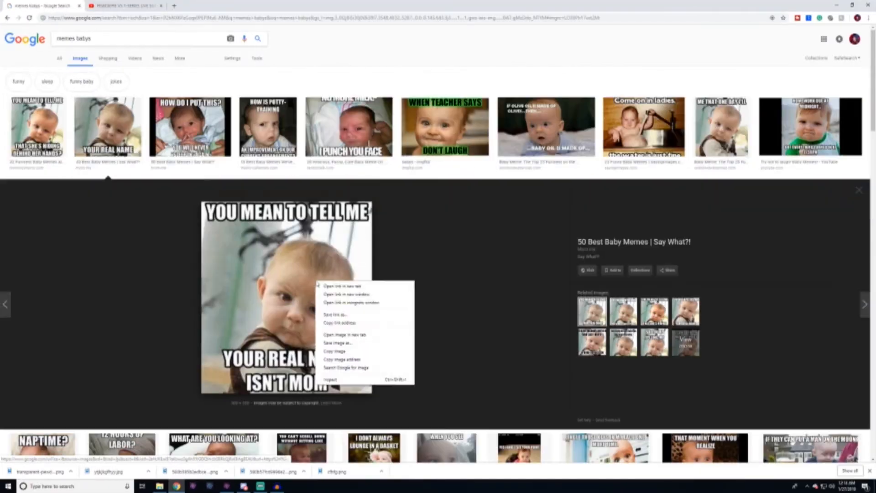
Save the 'You mean to tell me' baby meme image as a file on the desktop.
left_click(226, 486)
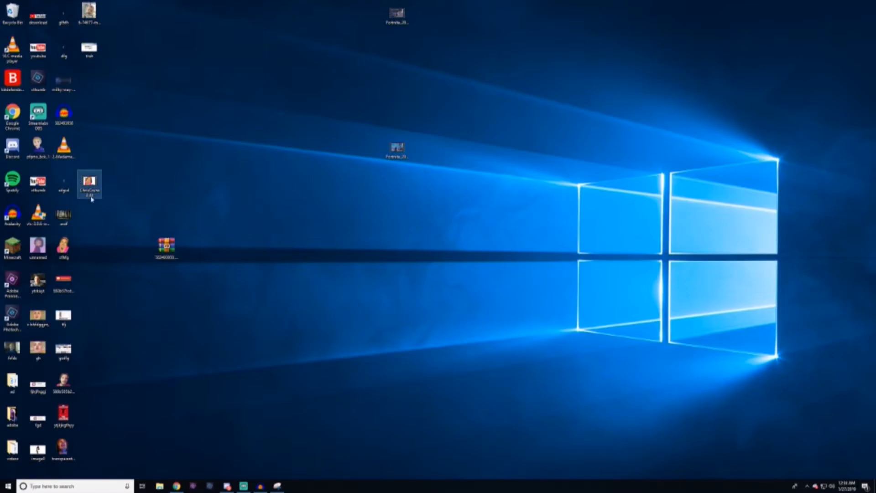
double_click(90, 184)
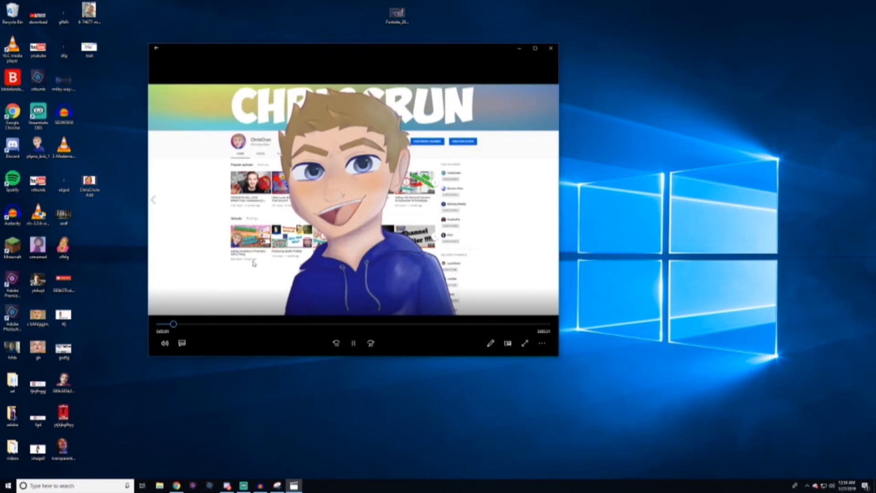
left_click(524, 343)
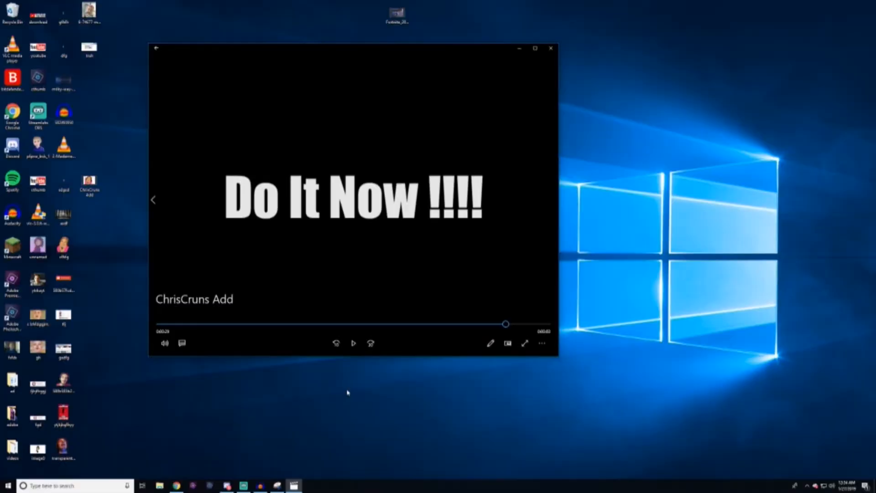
left_click(551, 48)
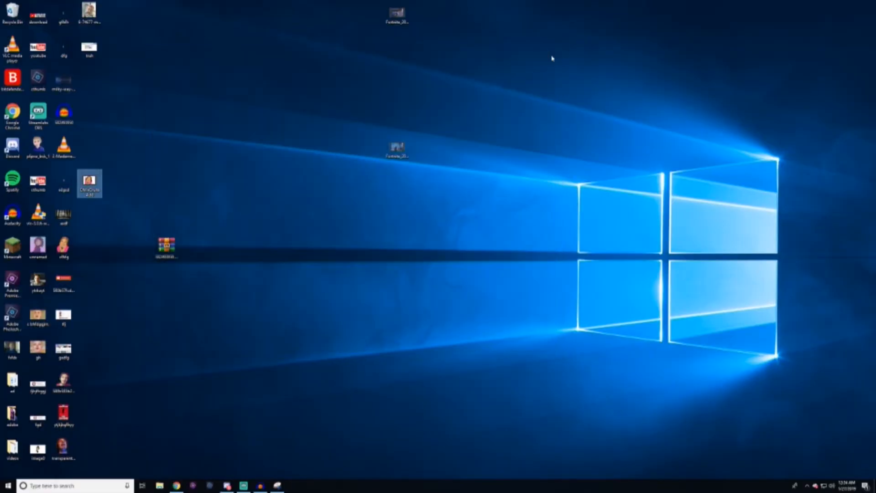
mouse_move(249, 390)
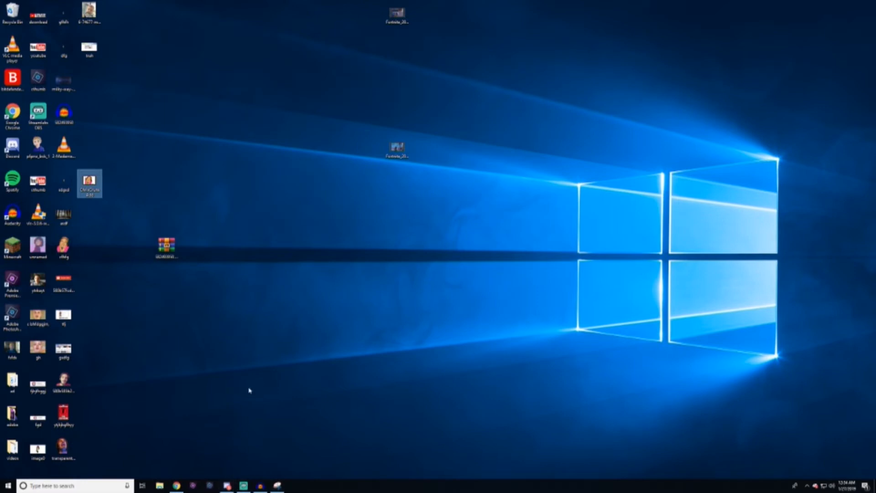
mouse_move(250, 367)
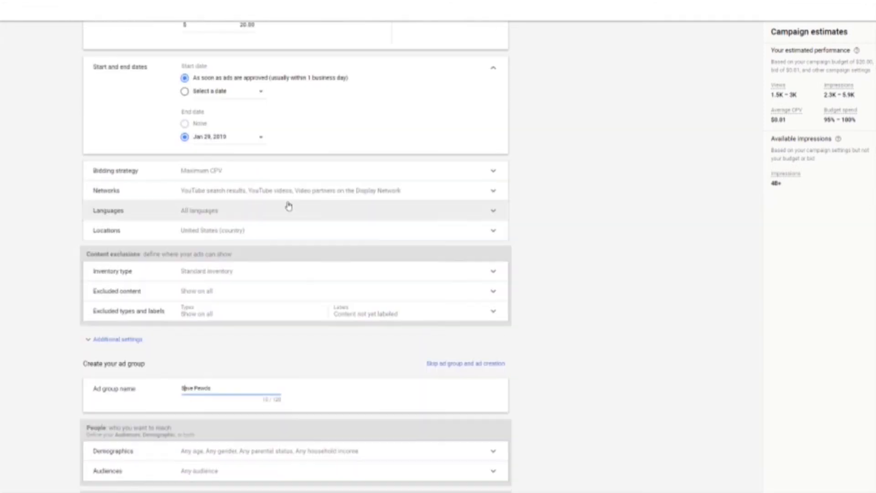
Scroll through the Save Pewds ad group form down to the Create your video ad section.
scroll("up", 3)
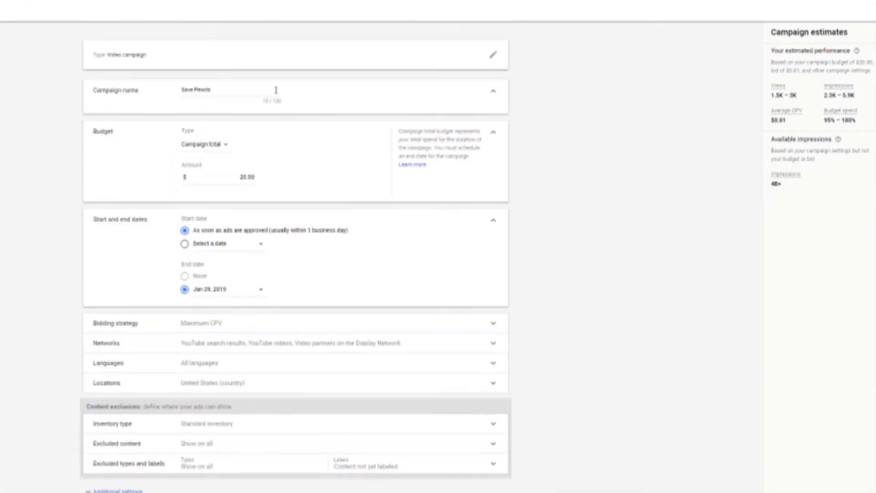
mouse_move(188, 100)
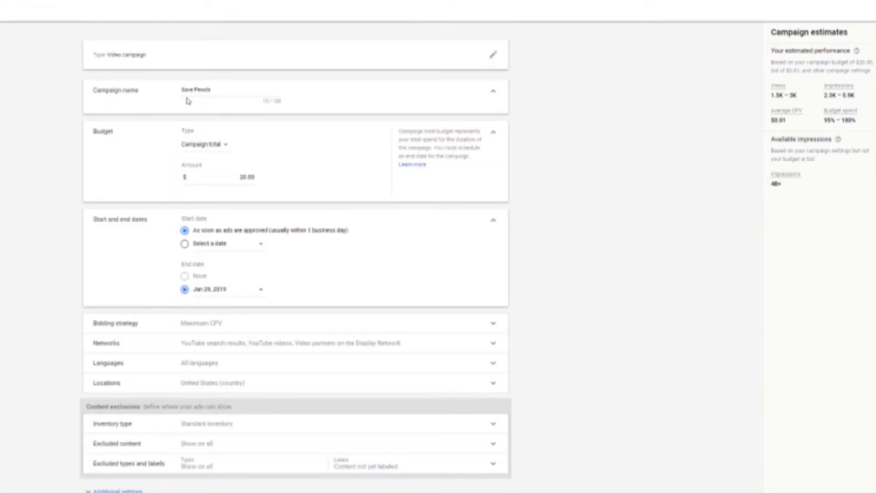
scroll("down", 3)
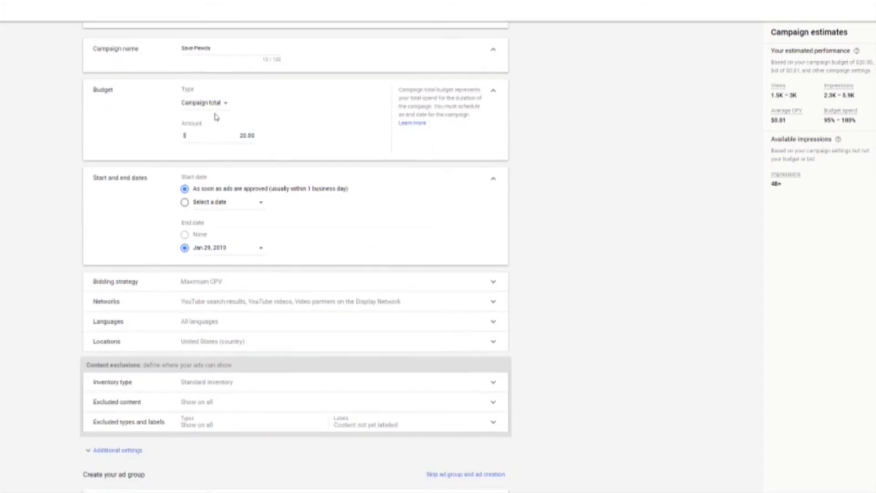
scroll("down", 3)
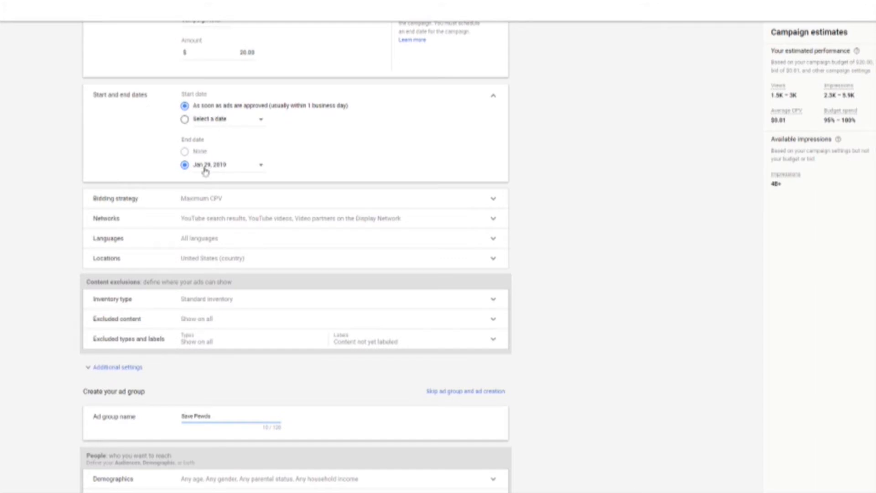
scroll("down", 3)
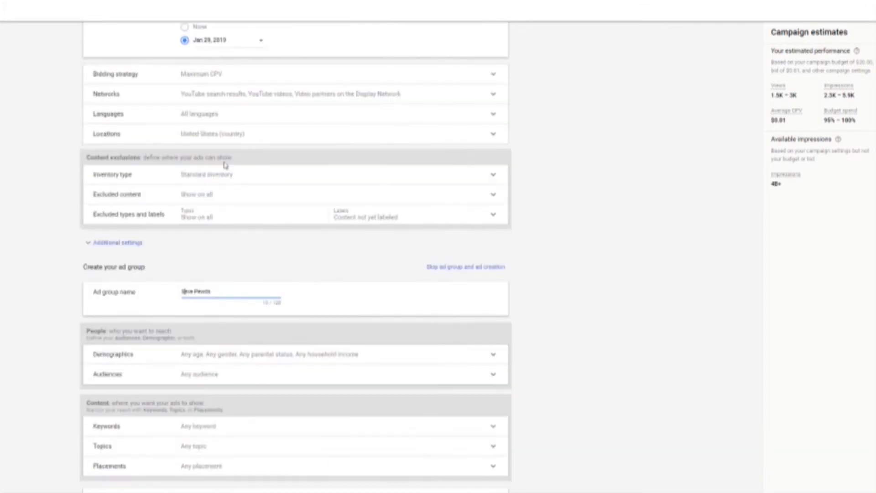
scroll("down", 3)
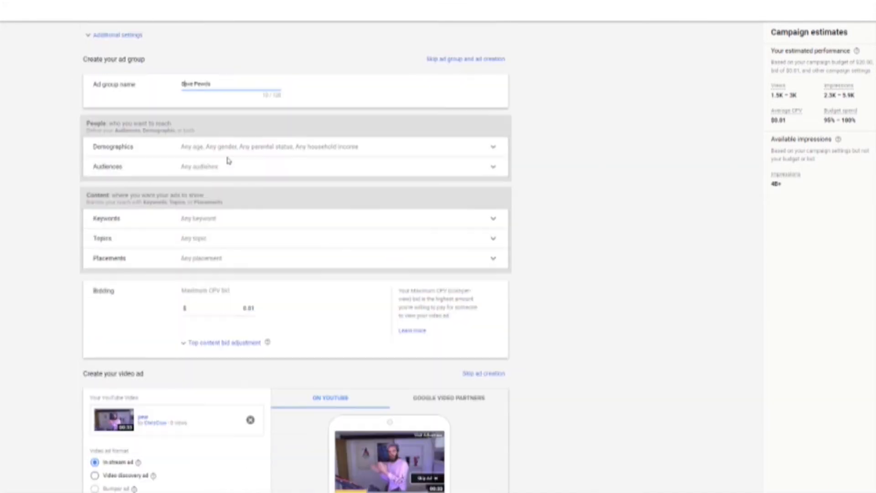
scroll("down", 3)
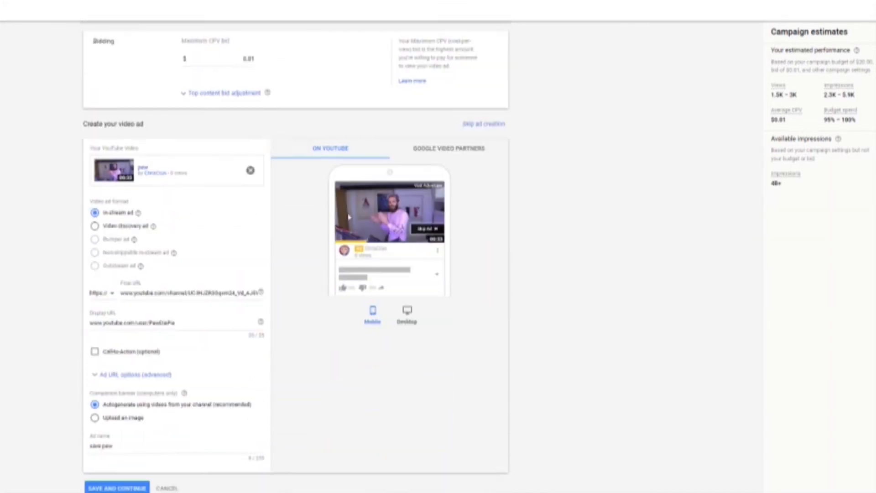
scroll("down", 3)
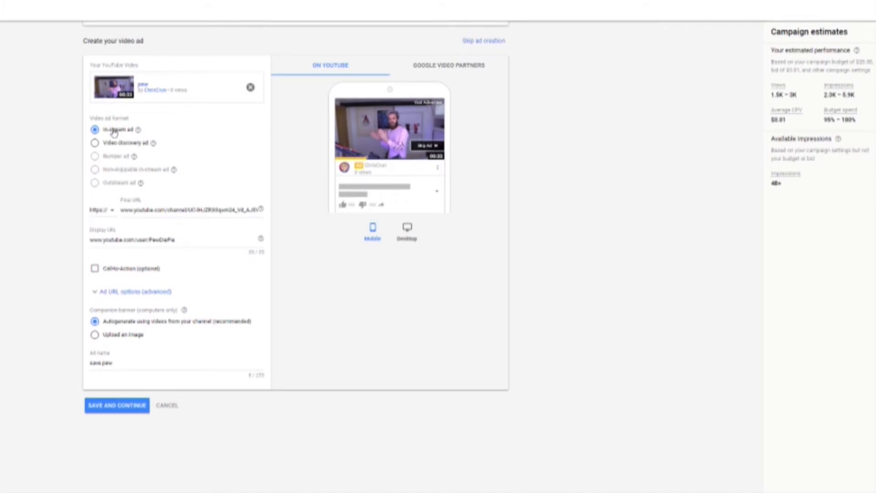
mouse_move(858, 82)
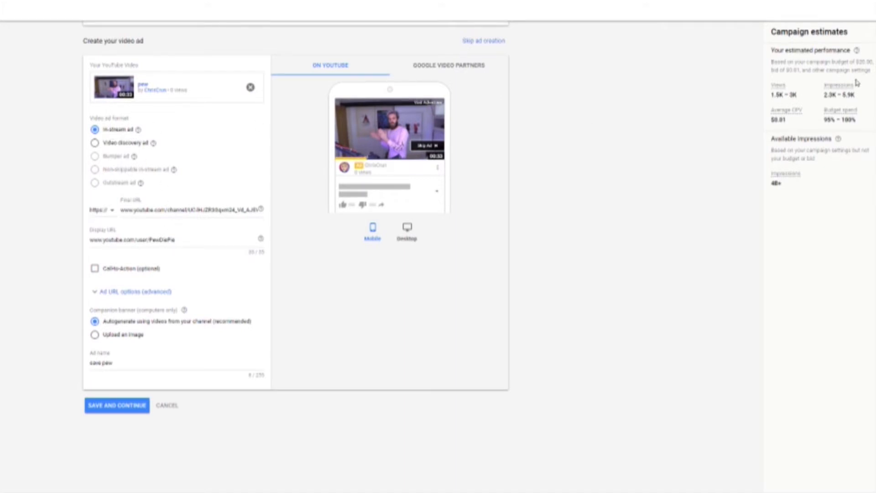
mouse_move(844, 97)
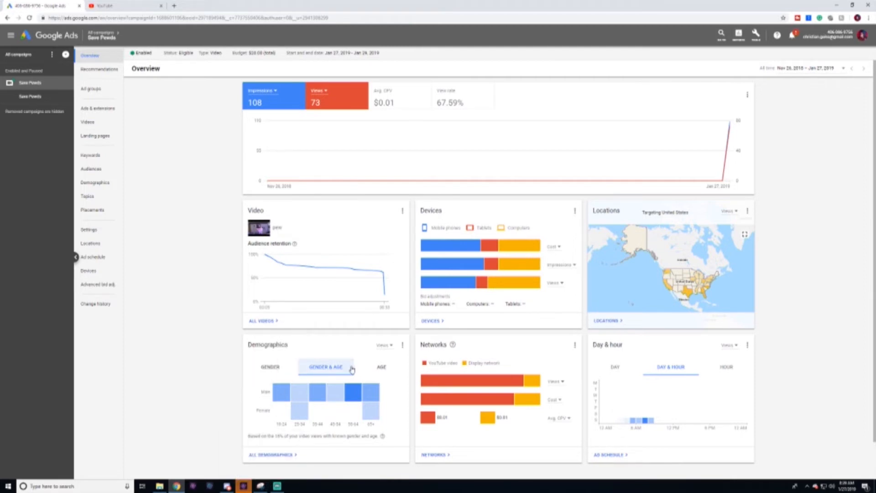
mouse_move(196, 197)
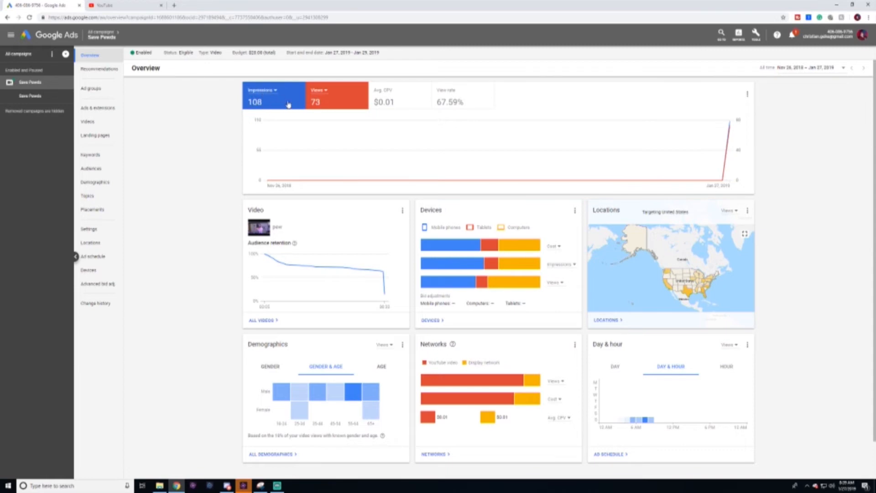
mouse_move(321, 103)
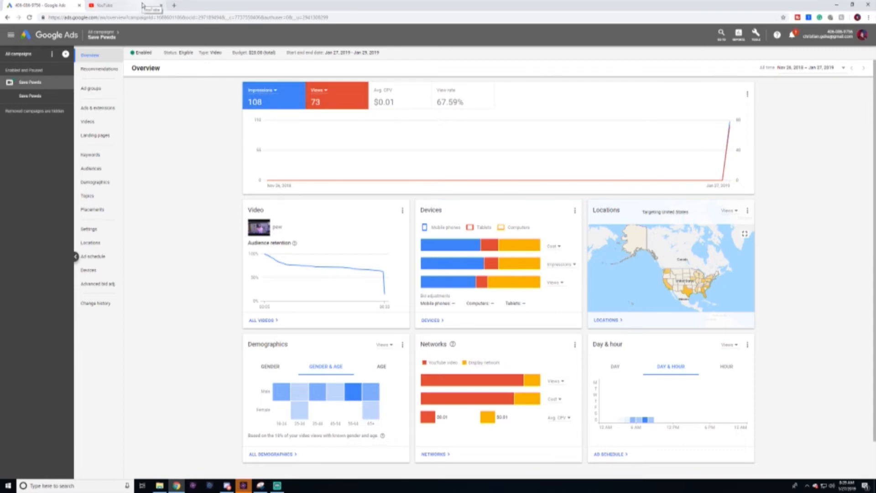
Review the 108-impression, 73-view campaign results, then move to the YouTube page.
left_click(104, 5)
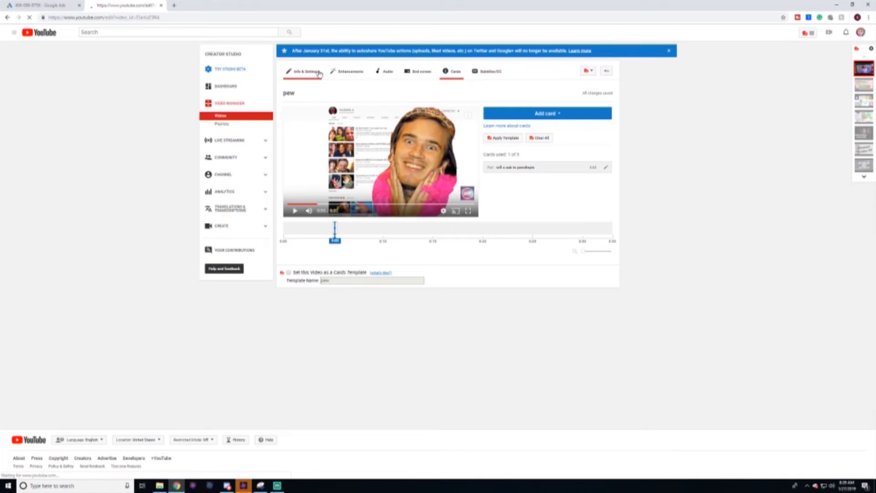
Open the pew video's Cards editor and start a Channel card's custom message.
left_click(302, 71)
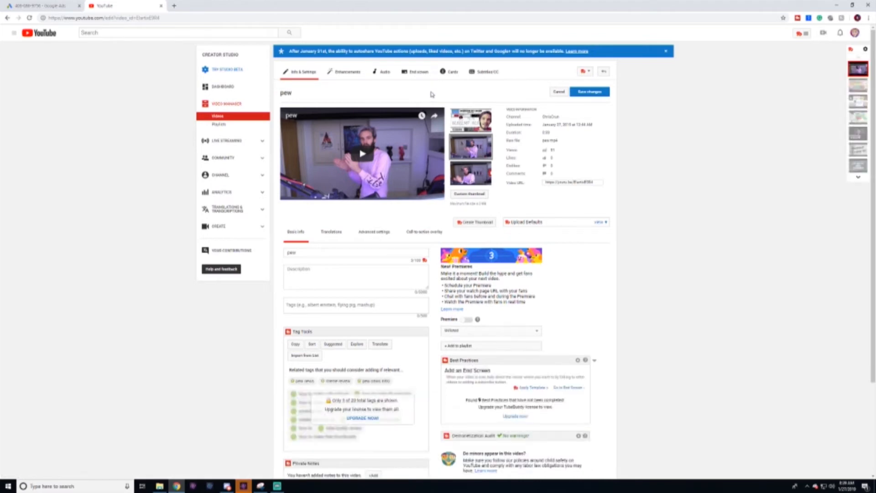
mouse_move(431, 94)
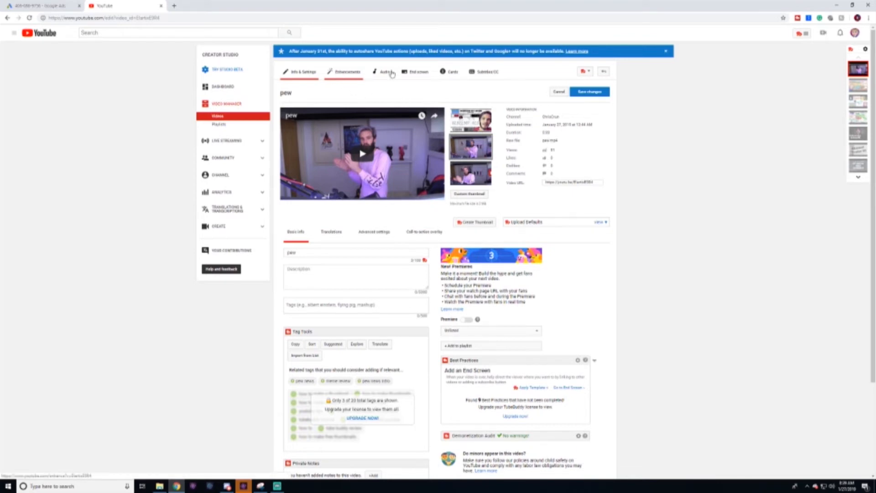
left_click(451, 72)
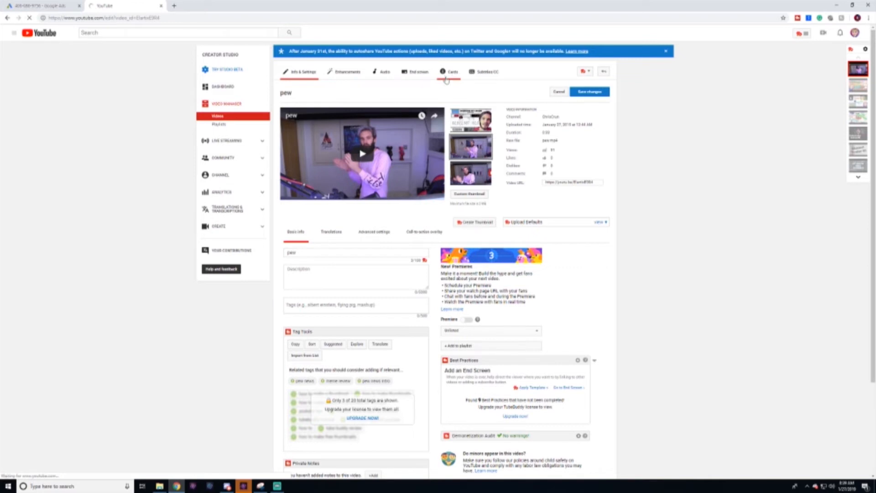
left_click(455, 72)
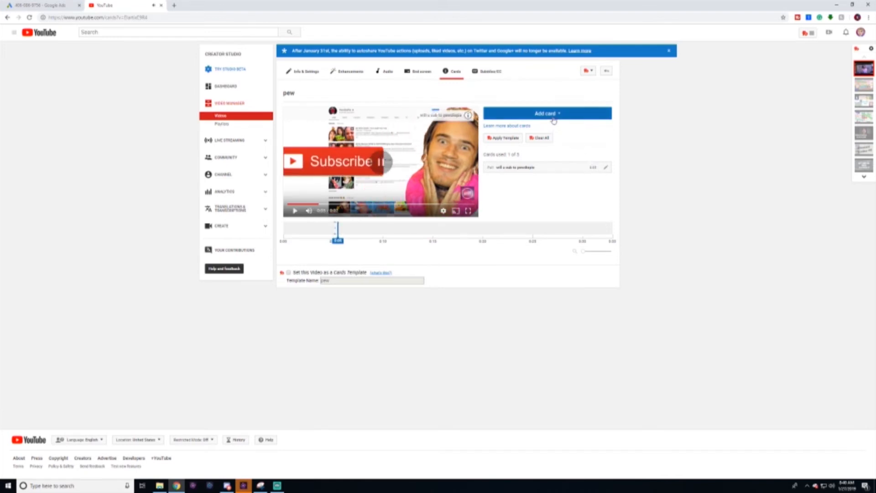
left_click(547, 113)
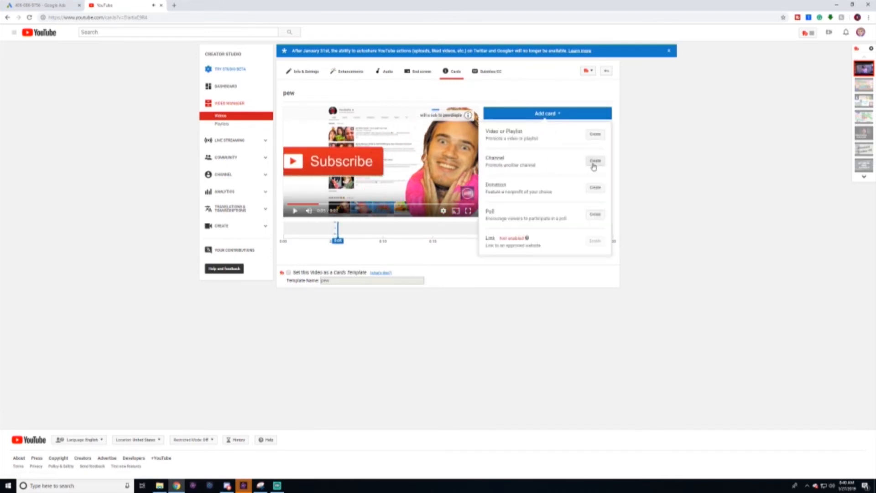
left_click(595, 162)
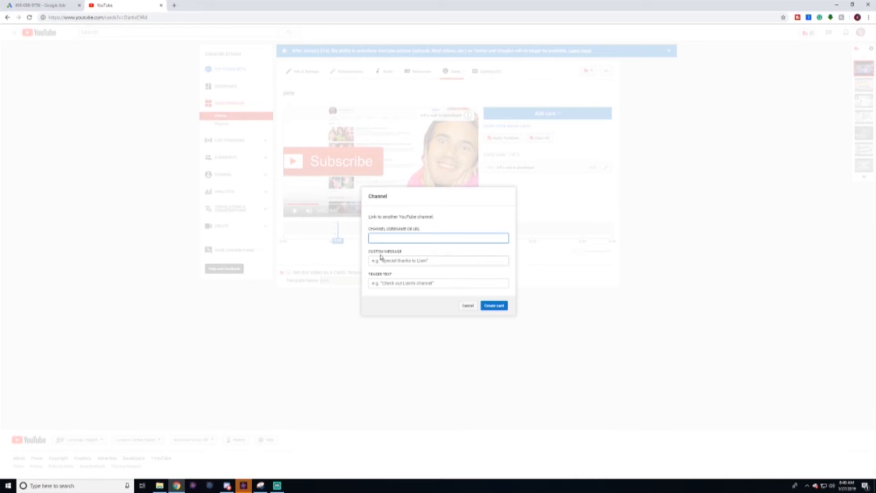
left_click(468, 306)
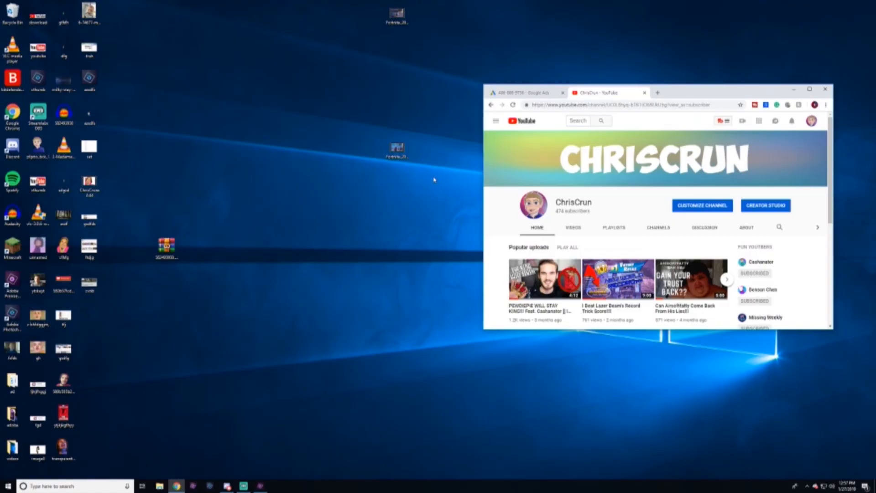
mouse_move(441, 180)
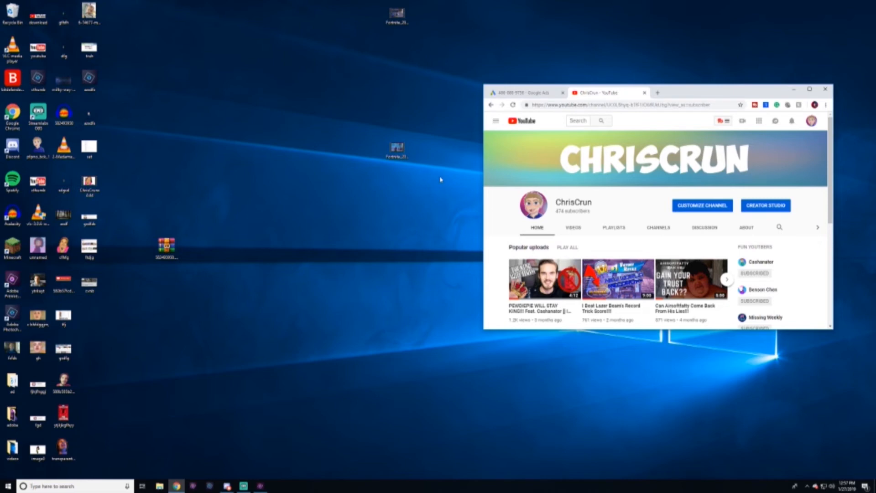
mouse_move(579, 79)
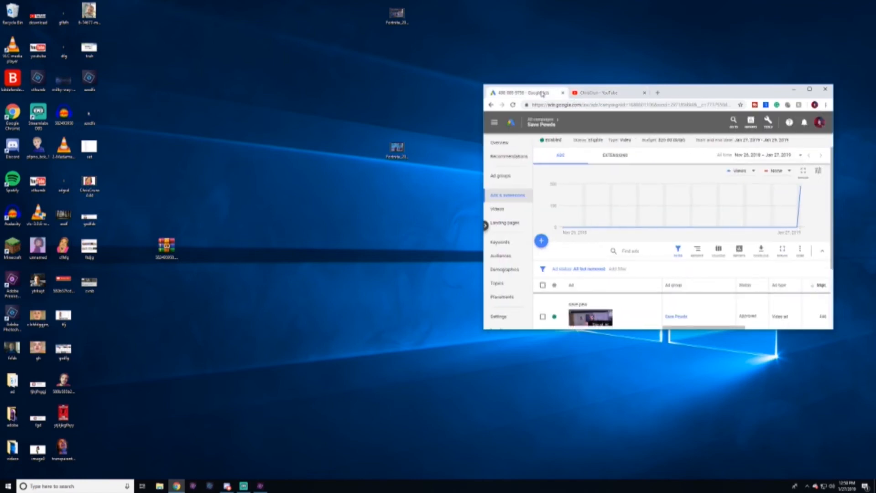
Show the campaign Overview with 447 impressions, 287 views and a 64.21% view rate.
left_click(499, 142)
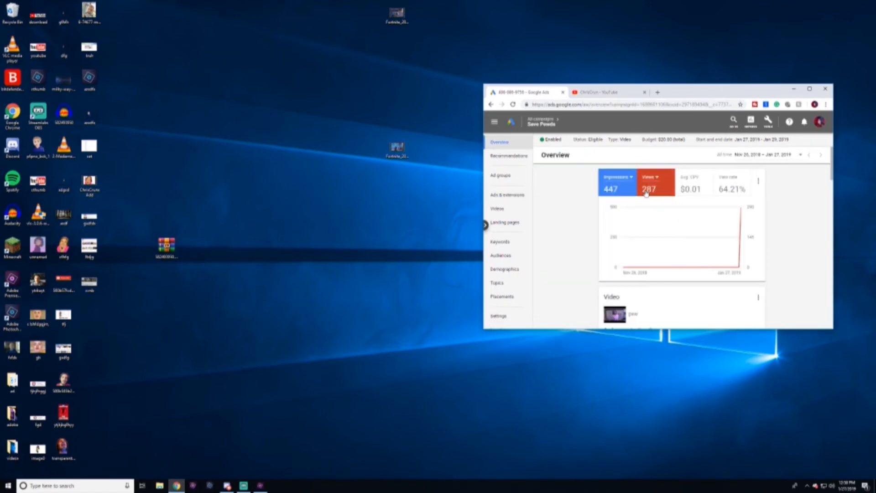
mouse_move(703, 192)
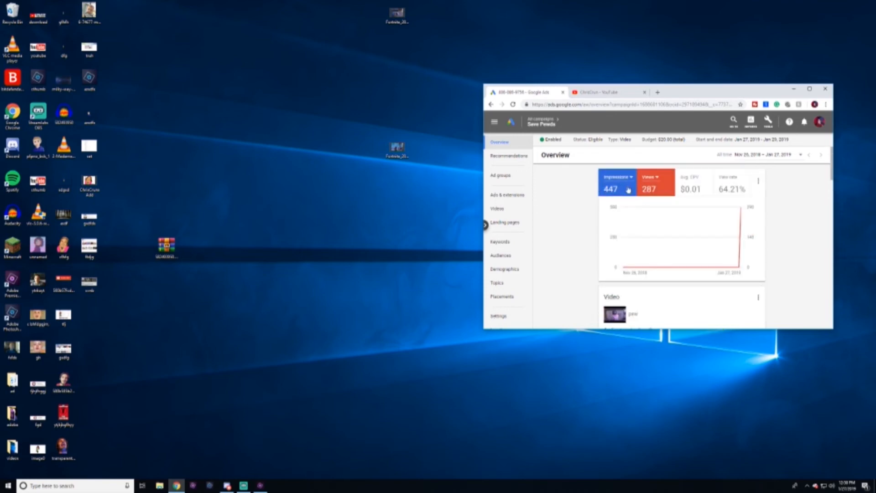
mouse_move(658, 194)
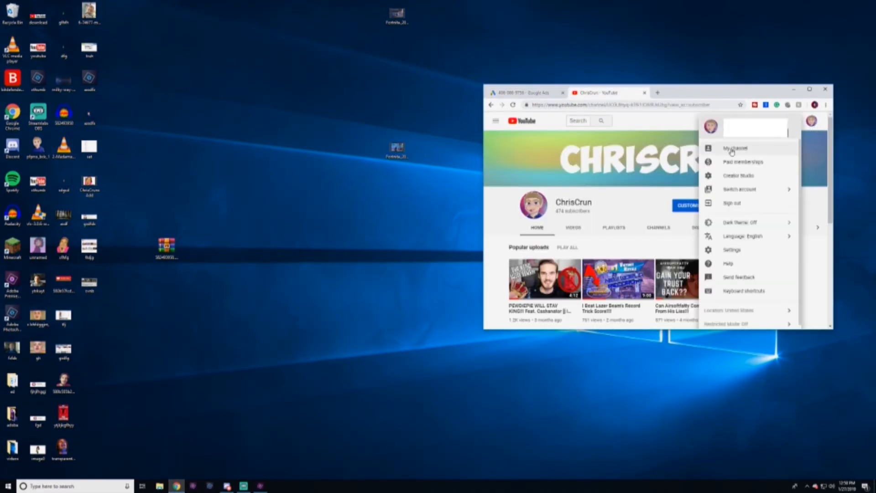
mouse_move(738, 178)
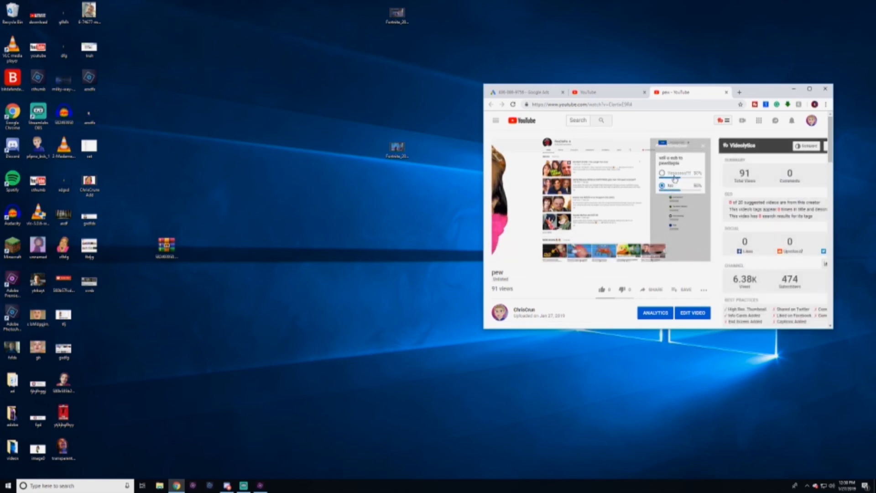
Vote Yessssss!!! in the pew video's 'will u sub to pewdiepie' poll card.
left_click(662, 173)
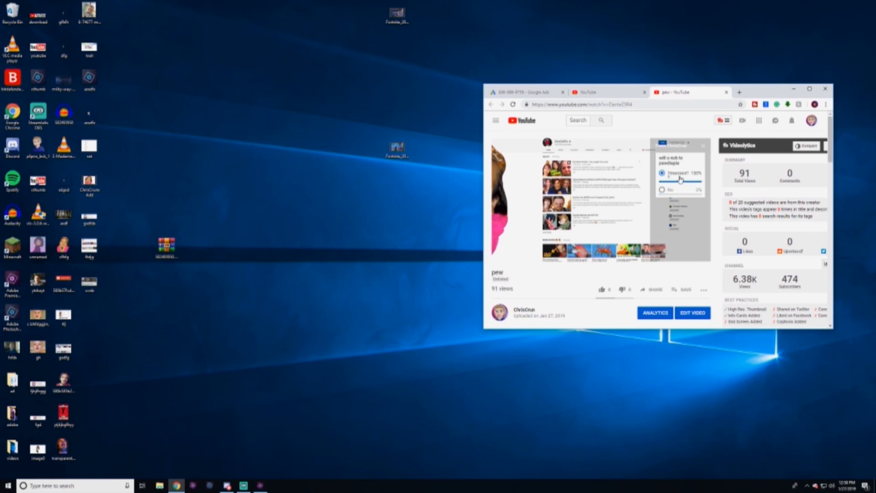